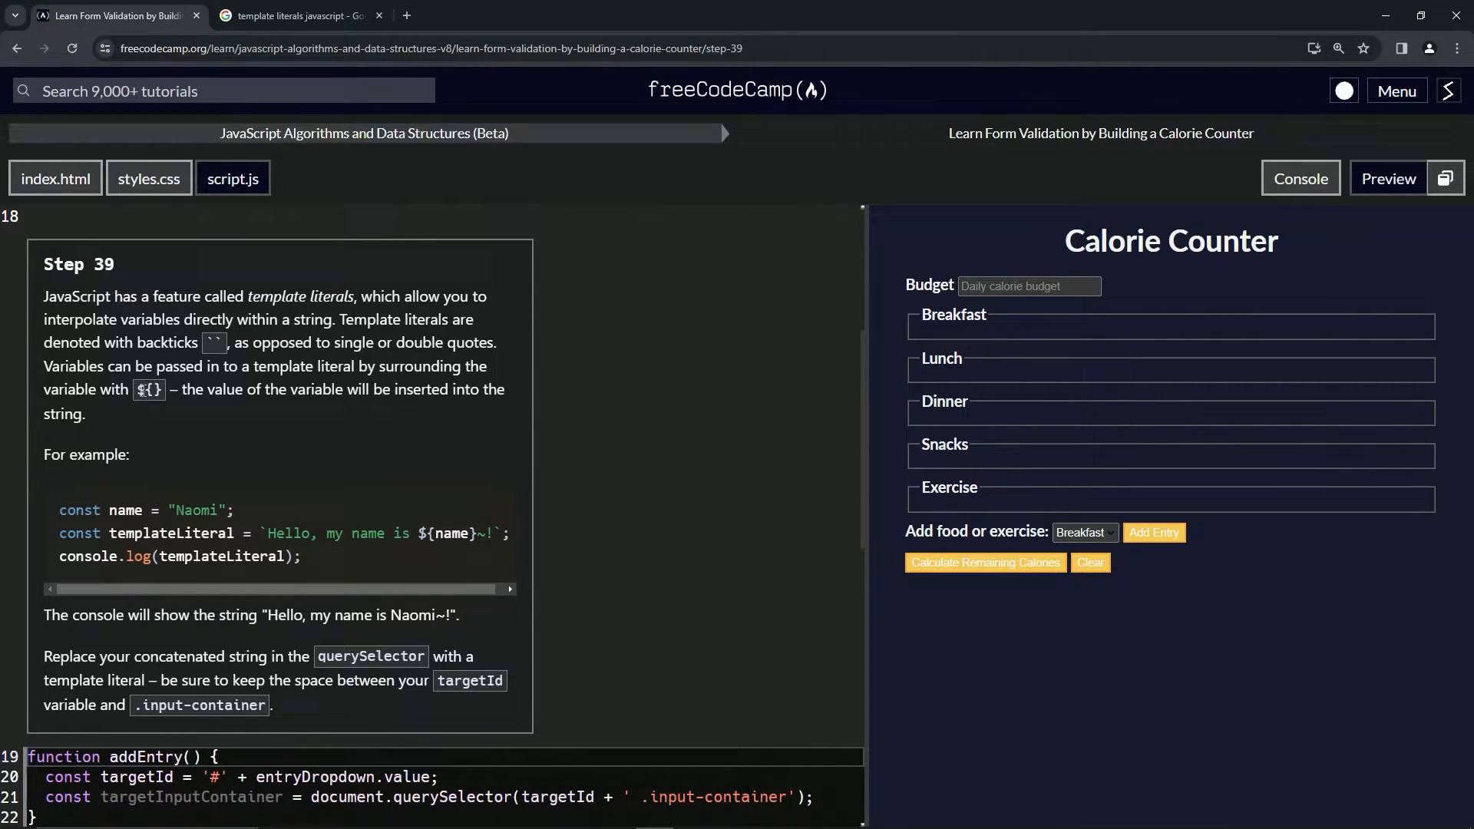
- Read the Step 39 template-literals explanation, then switch to the Google results tab
double_click(148, 389)
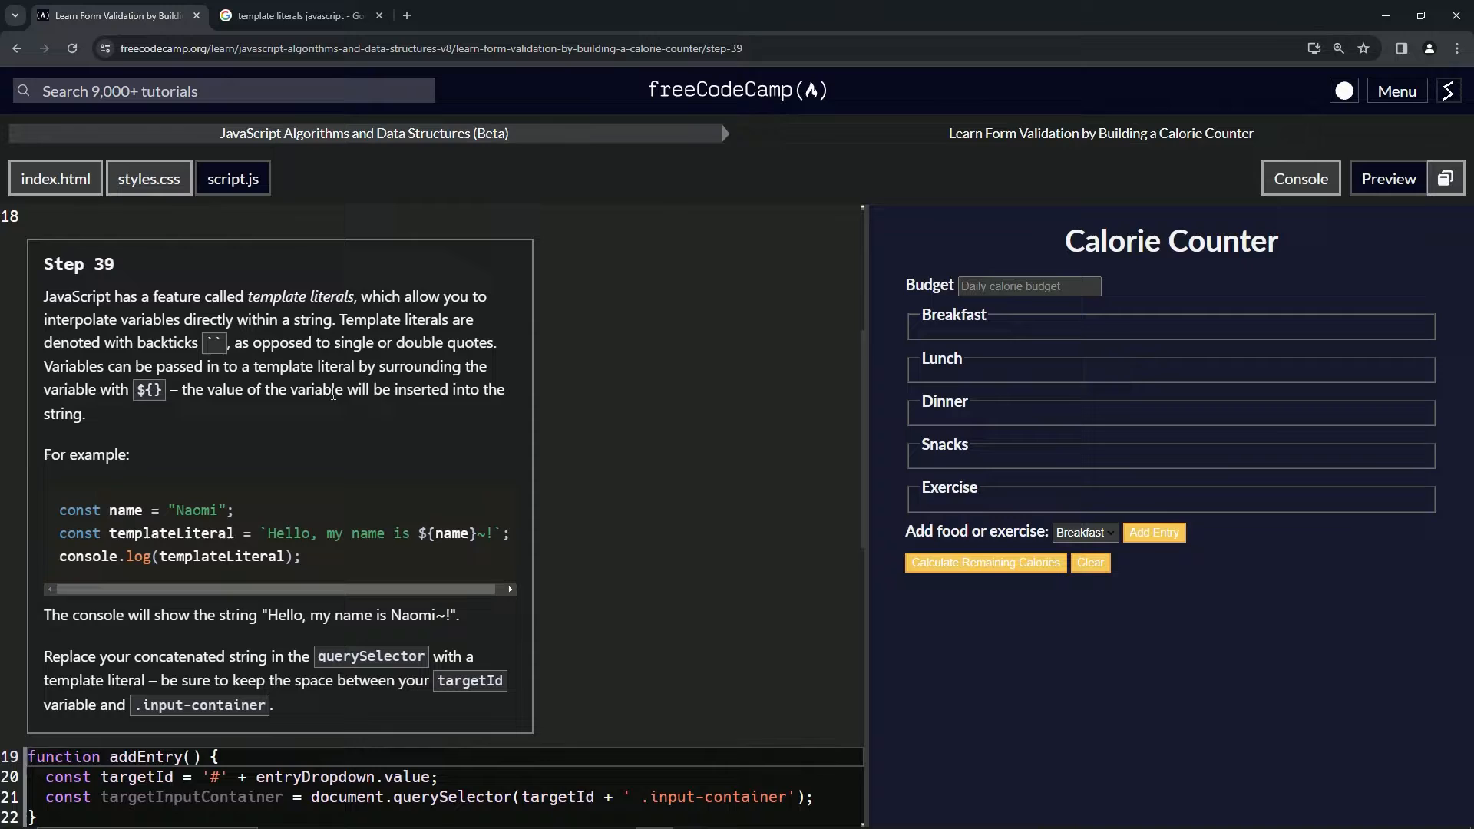
mouse_move(106, 410)
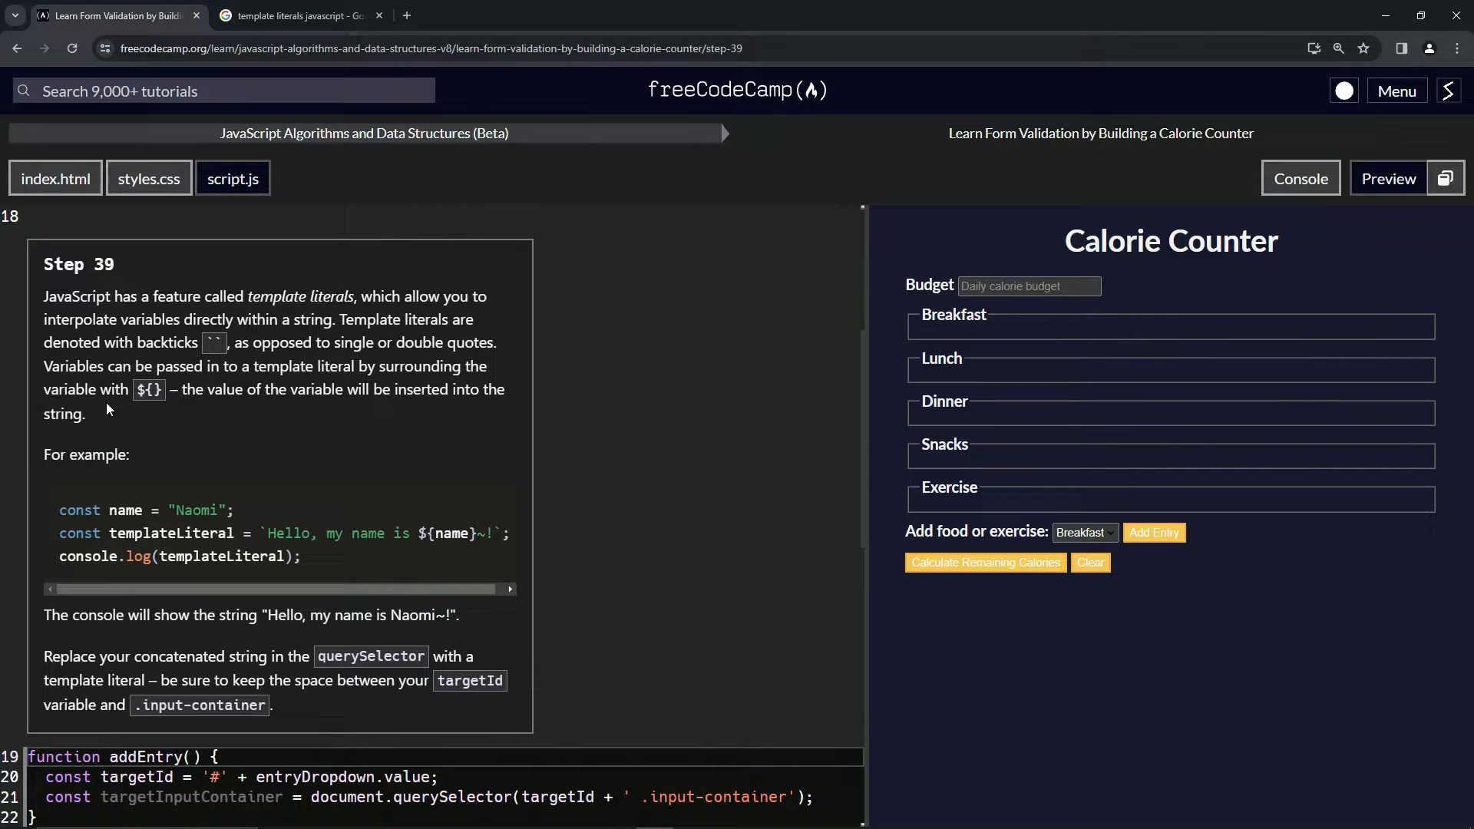
left_click(296, 15)
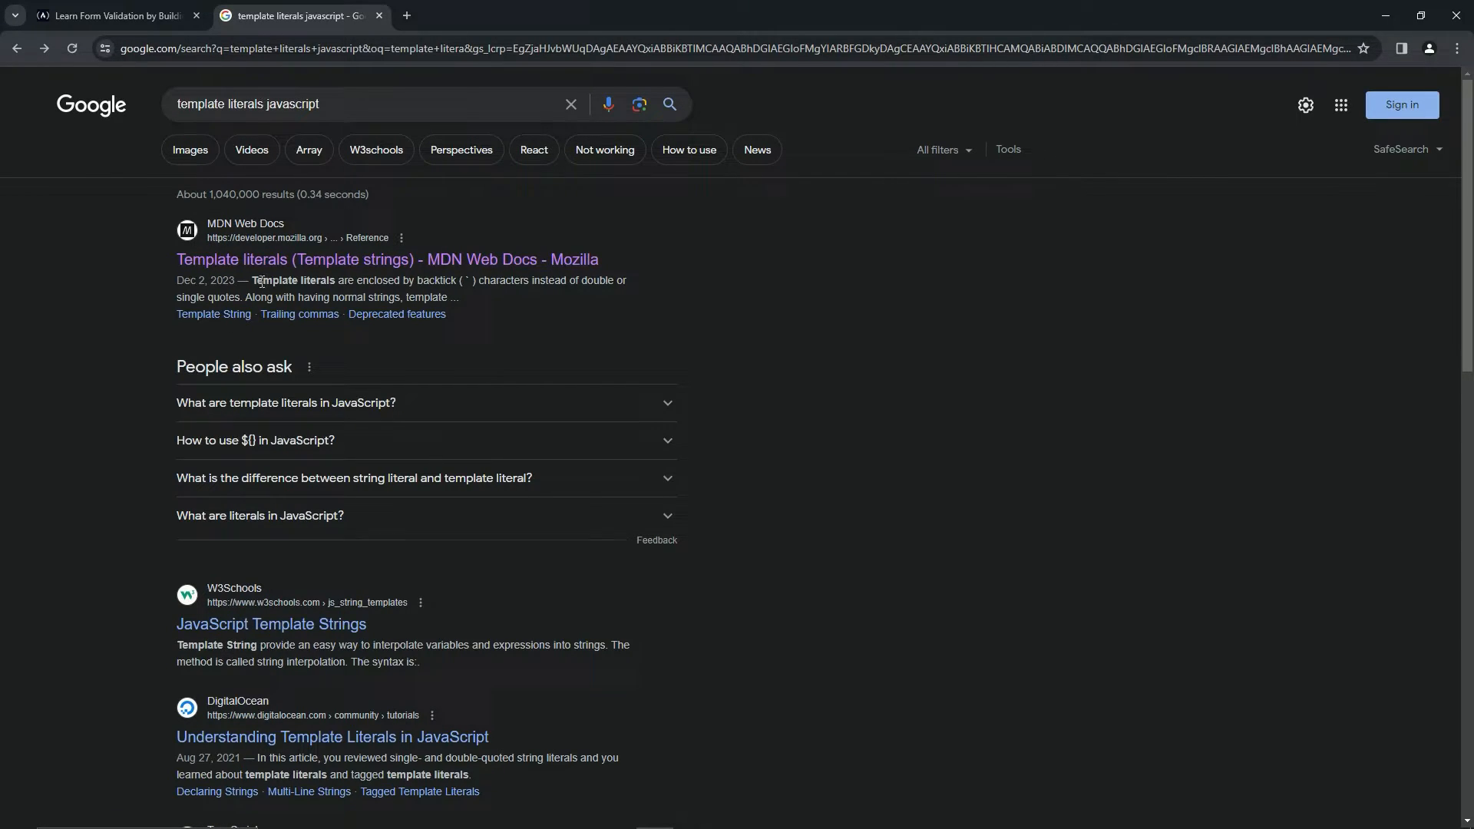
- Open the MDN Web Docs 'Template literals (Template strings)' search result
left_click(386, 259)
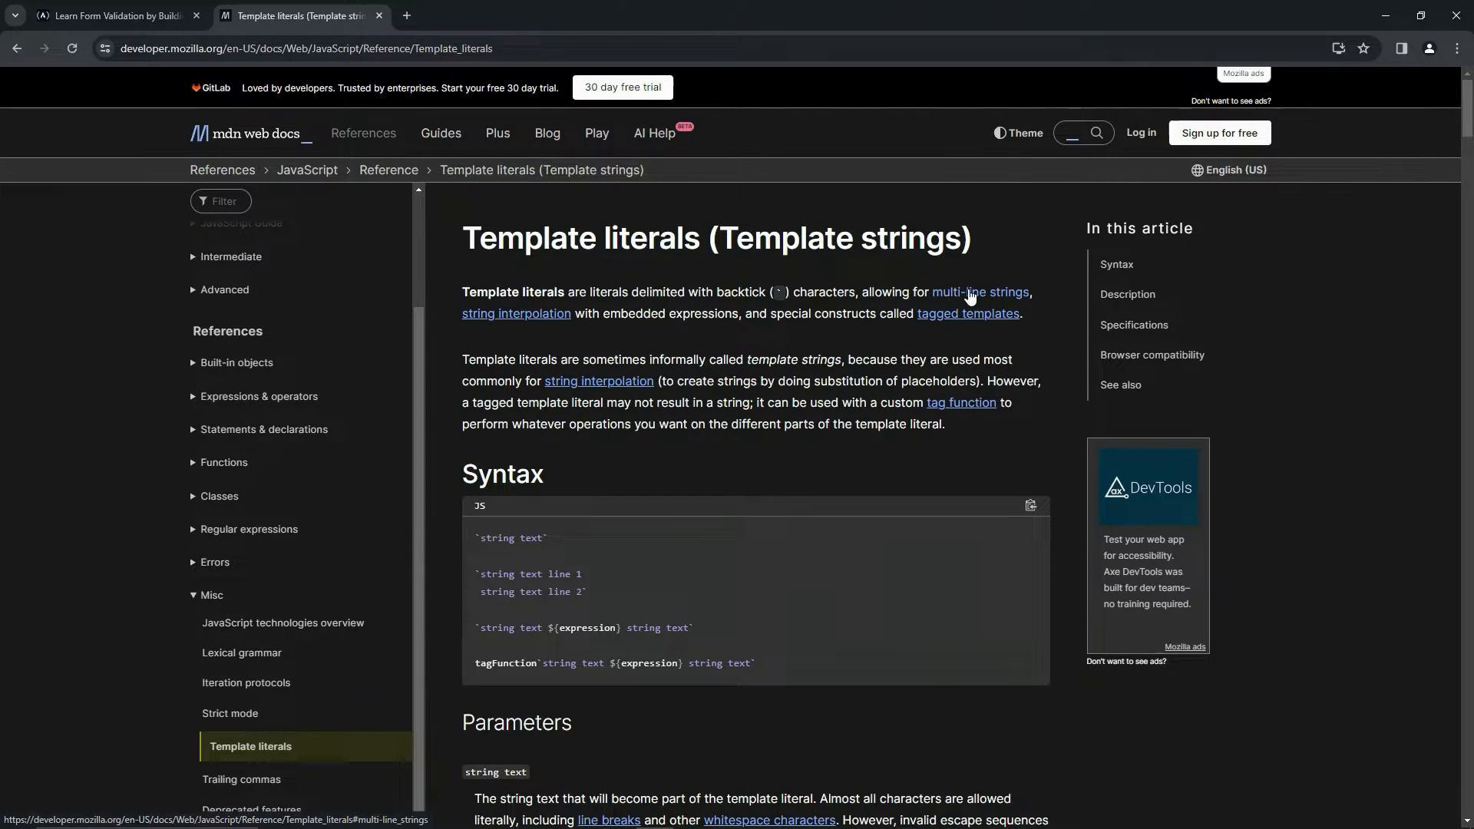
- Return to the freeCodeCamp tab after reading MDN's Syntax section
left_click(108, 15)
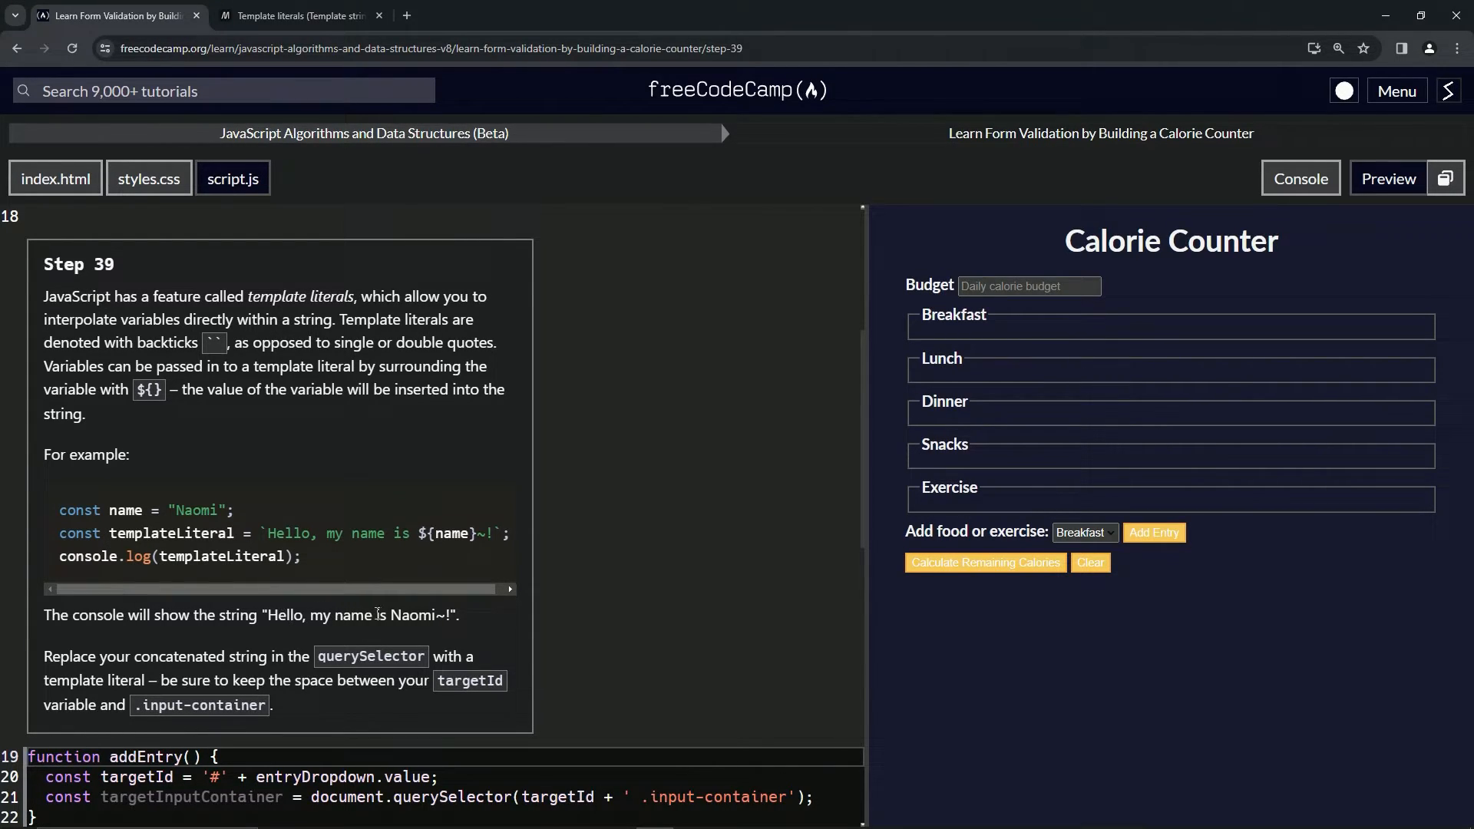
mouse_move(157, 497)
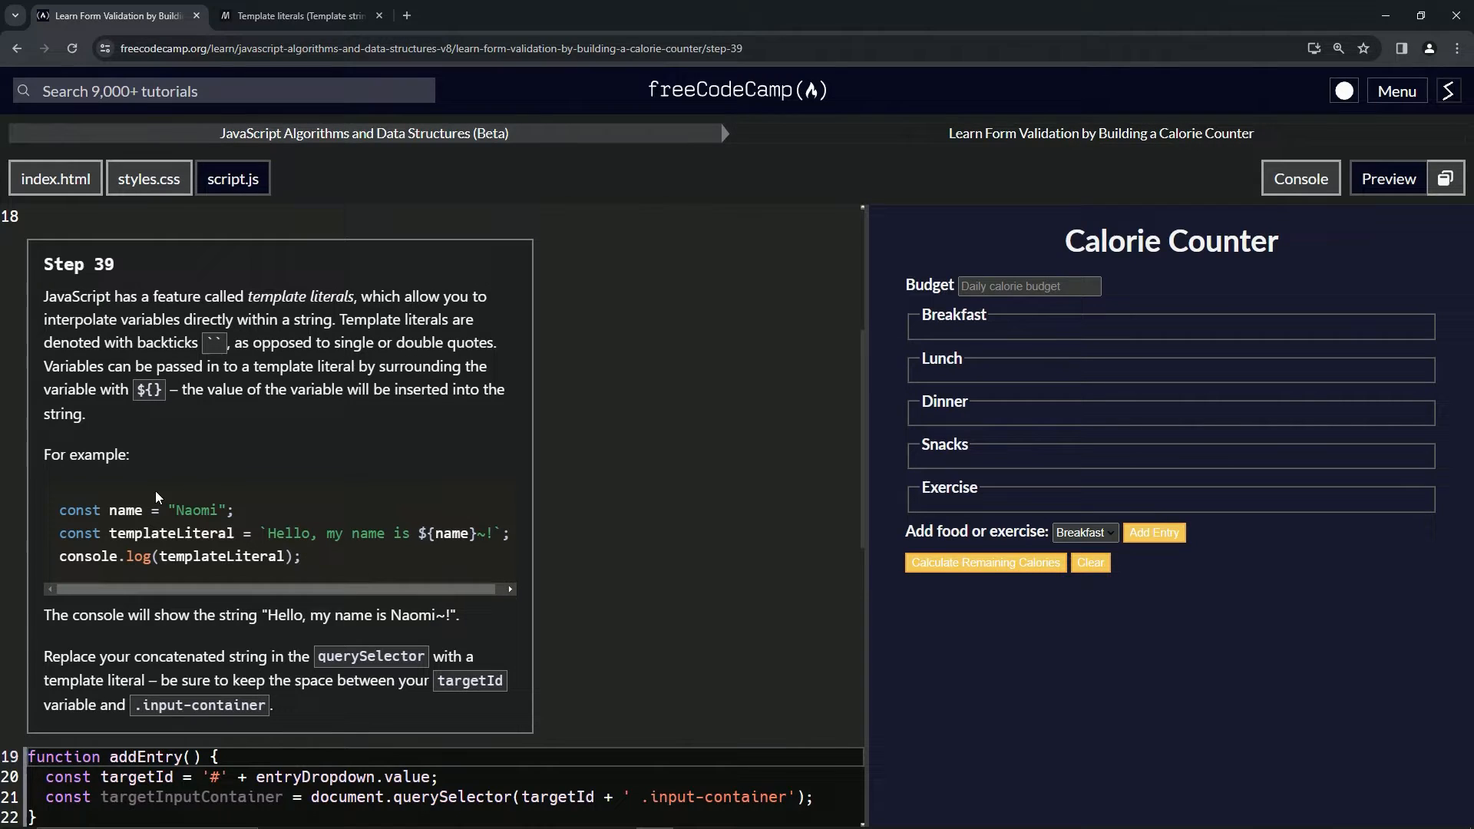
double_click(124, 510)
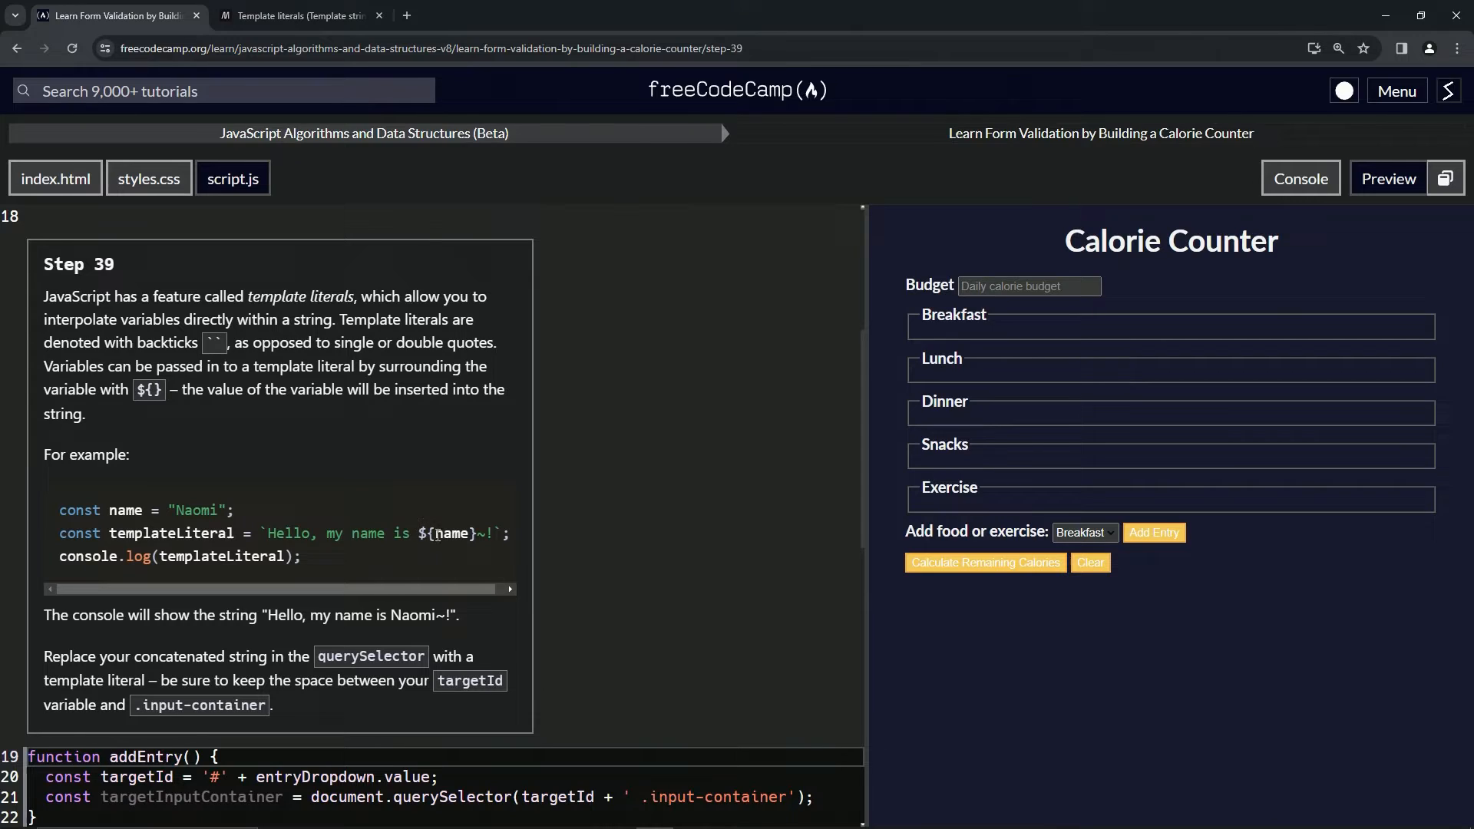
mouse_move(468, 564)
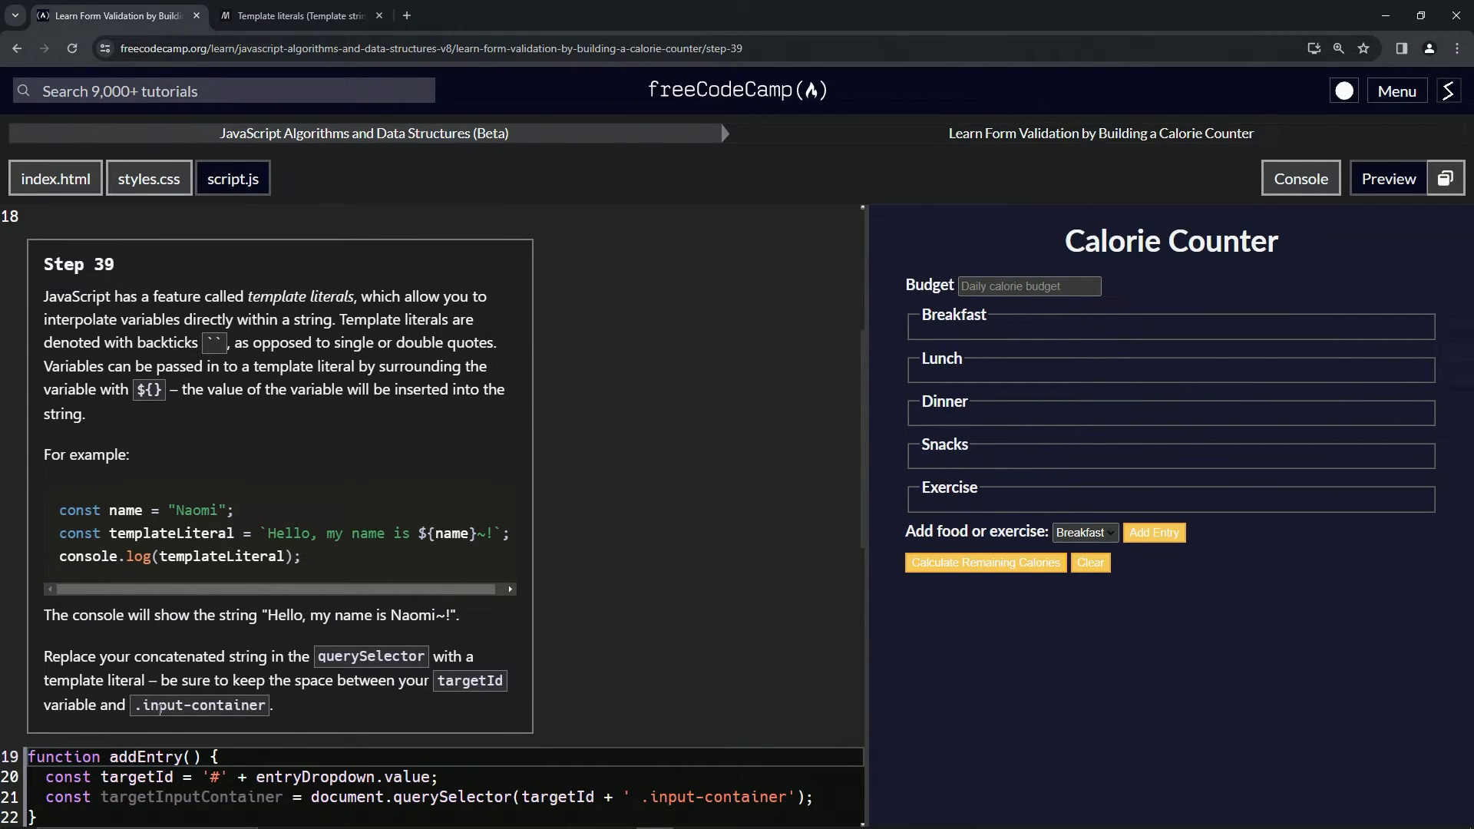
mouse_move(267, 631)
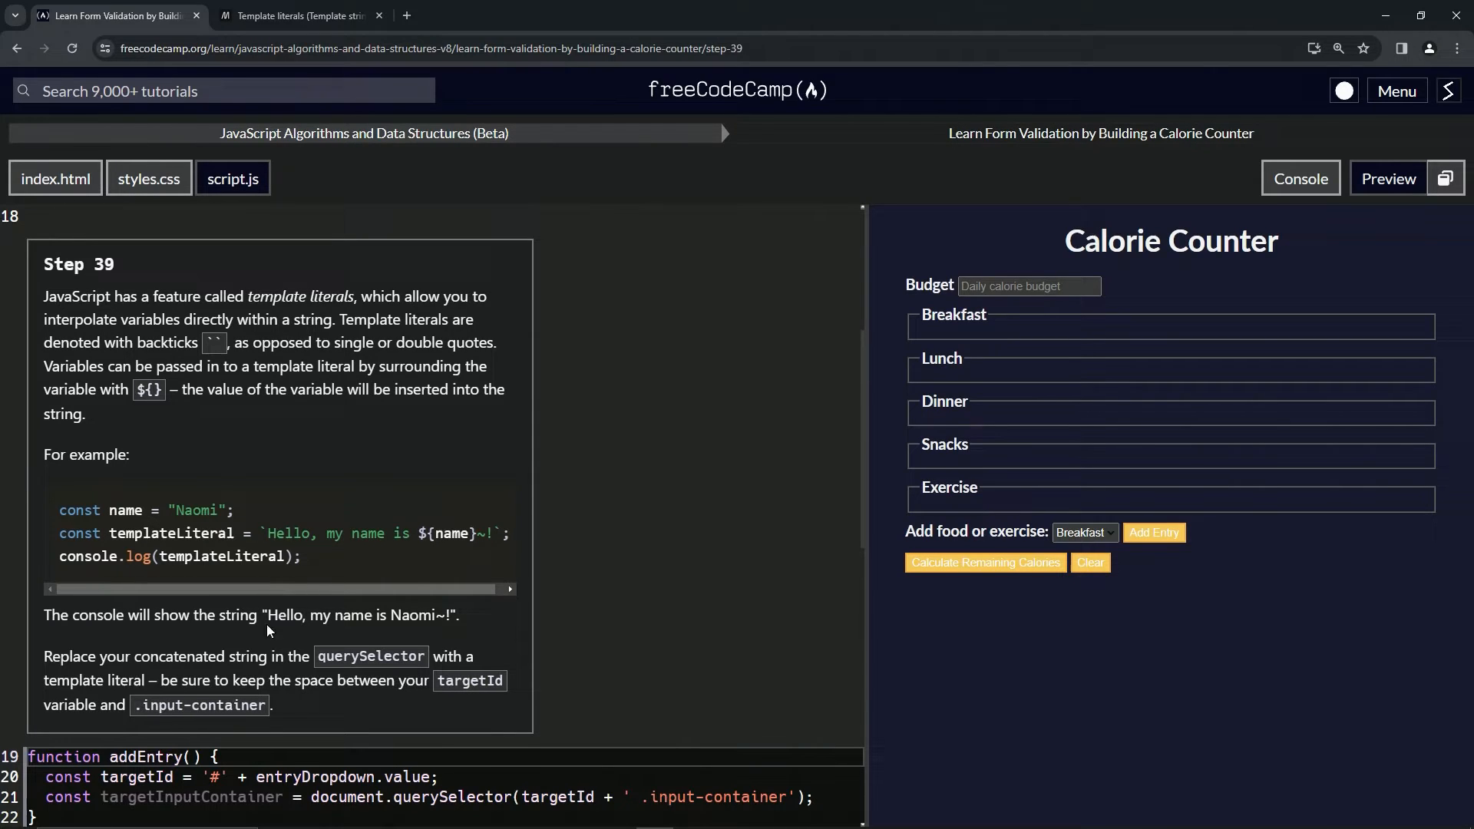
- Replace targetId + ' .input-container' on line 21 with `${targetId} .input-container`
scroll("down", 3)
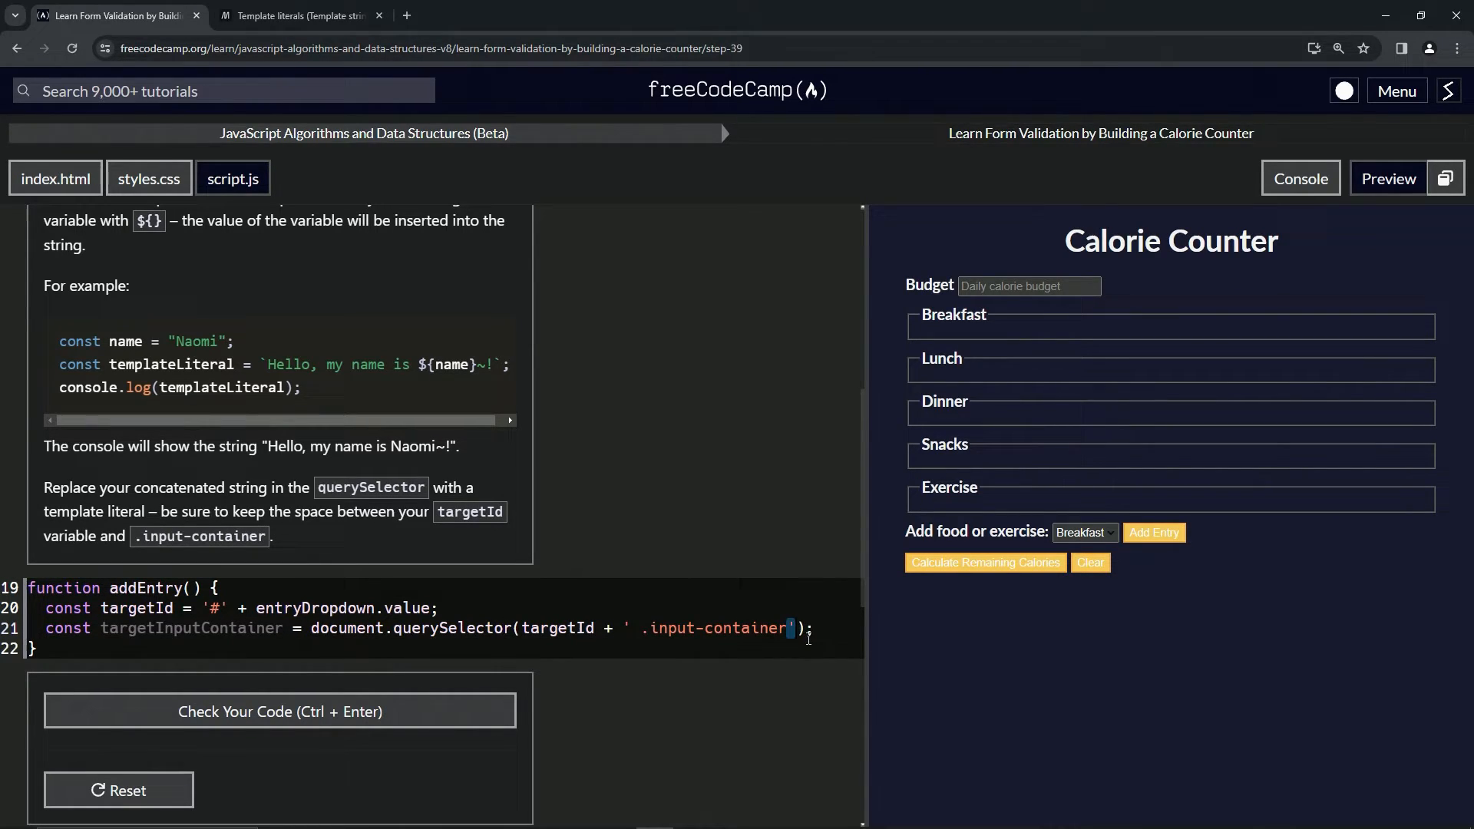
type("`")
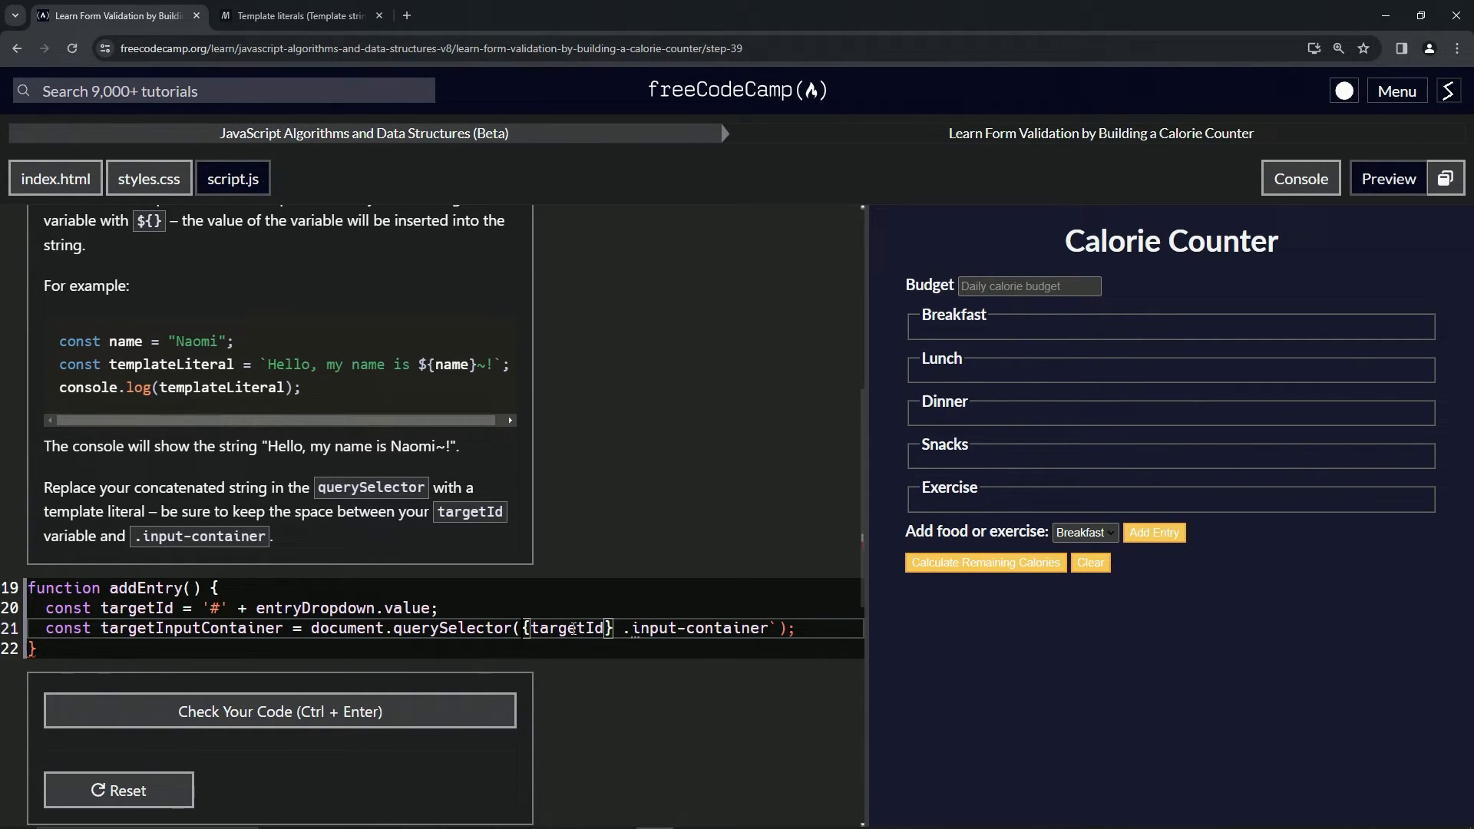
type("$")
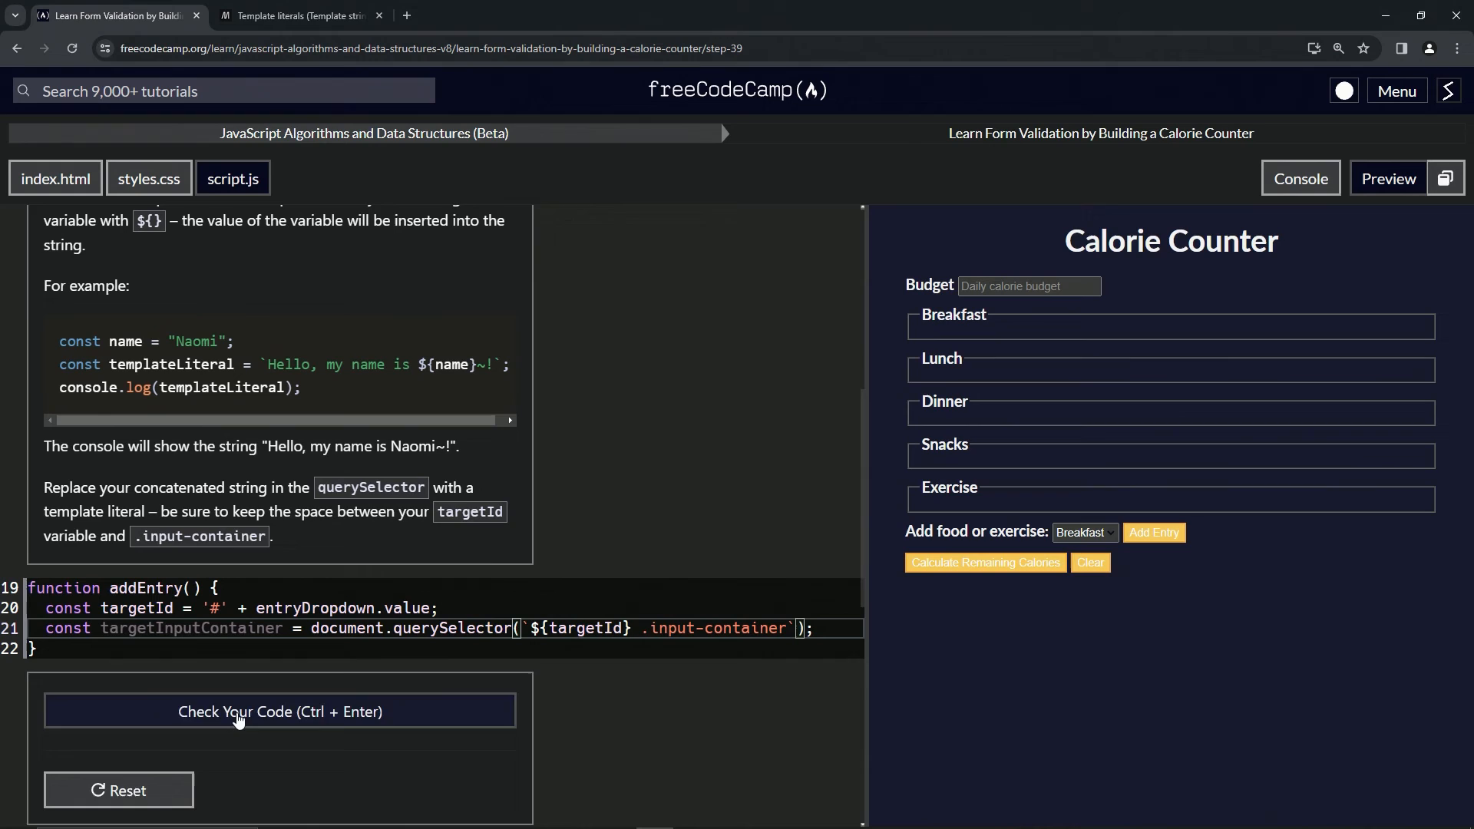
- Check the Step 39 code, pass it, and submit to advance to Step 40
left_click(279, 711)
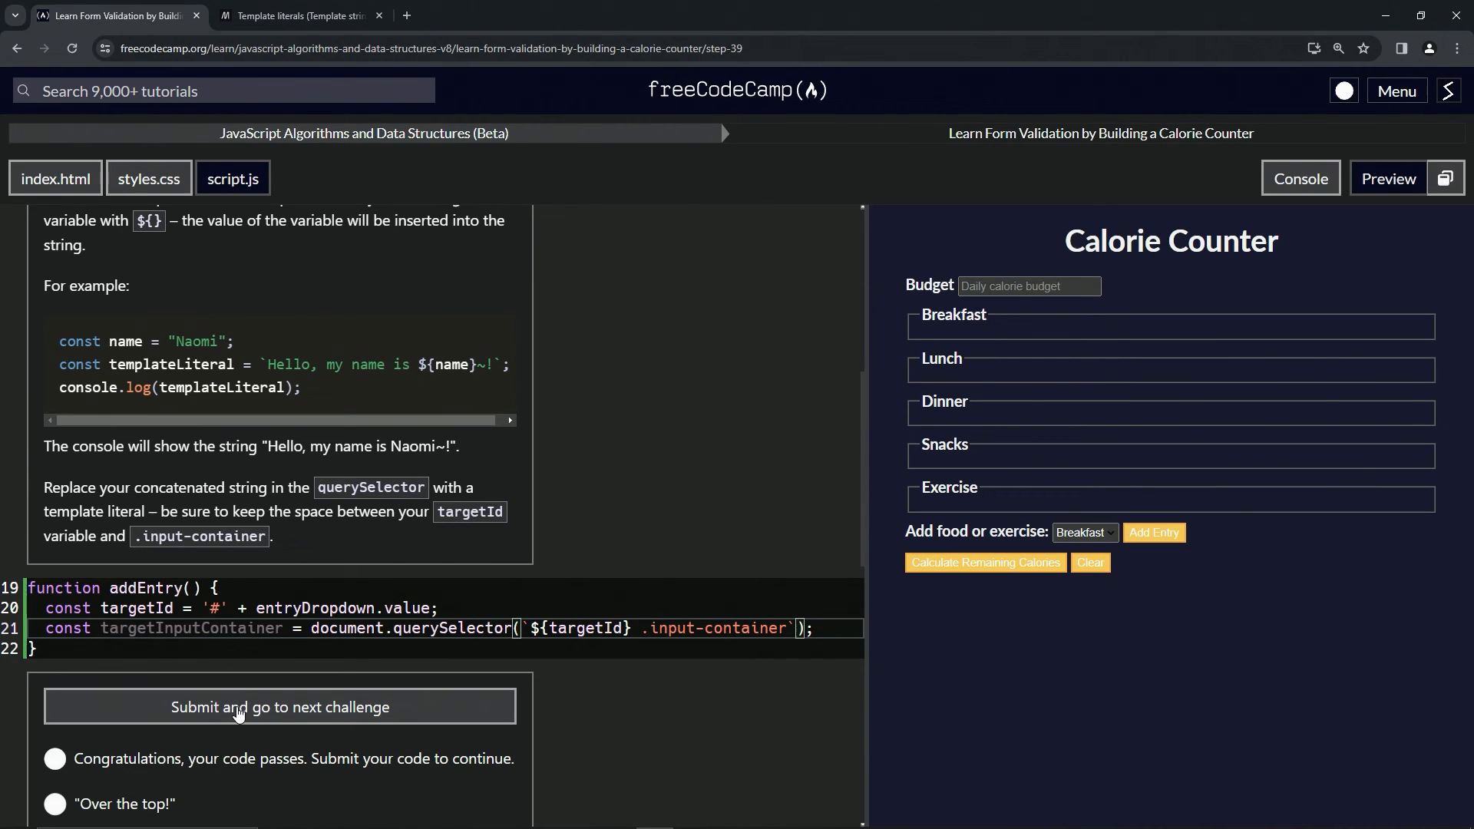
left_click(279, 706)
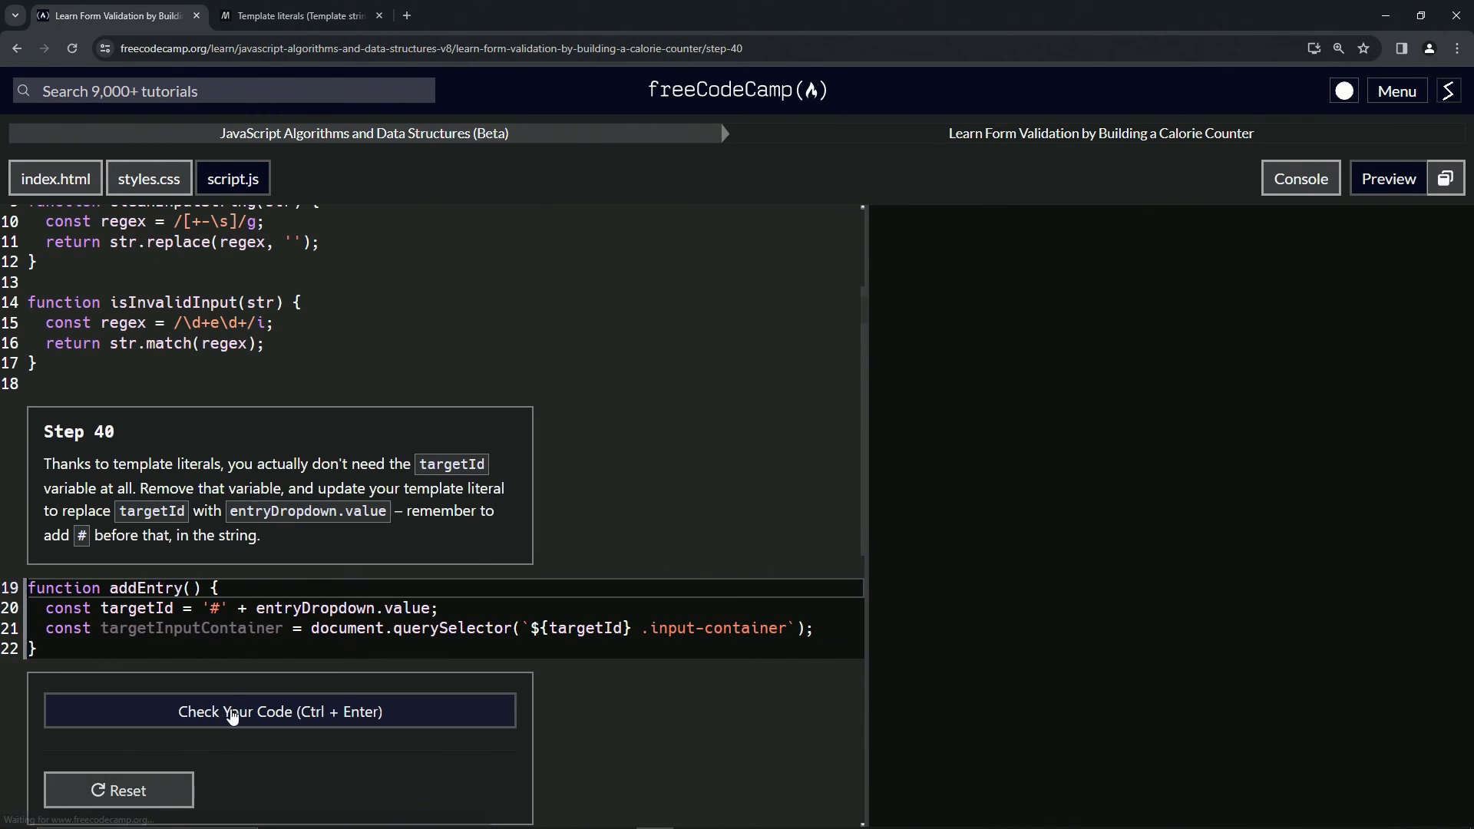
left_click(279, 711)
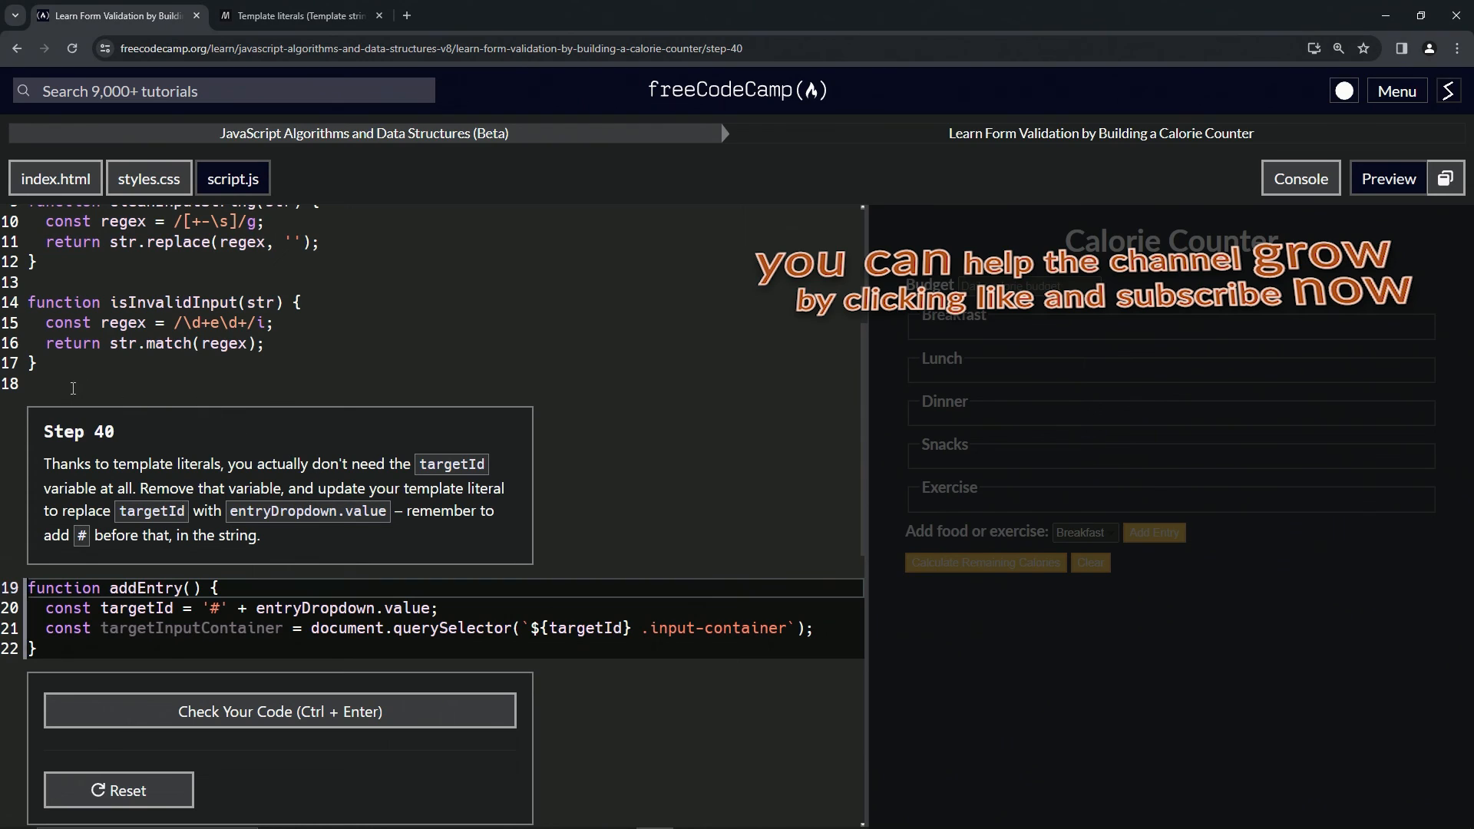
mouse_move(97, 442)
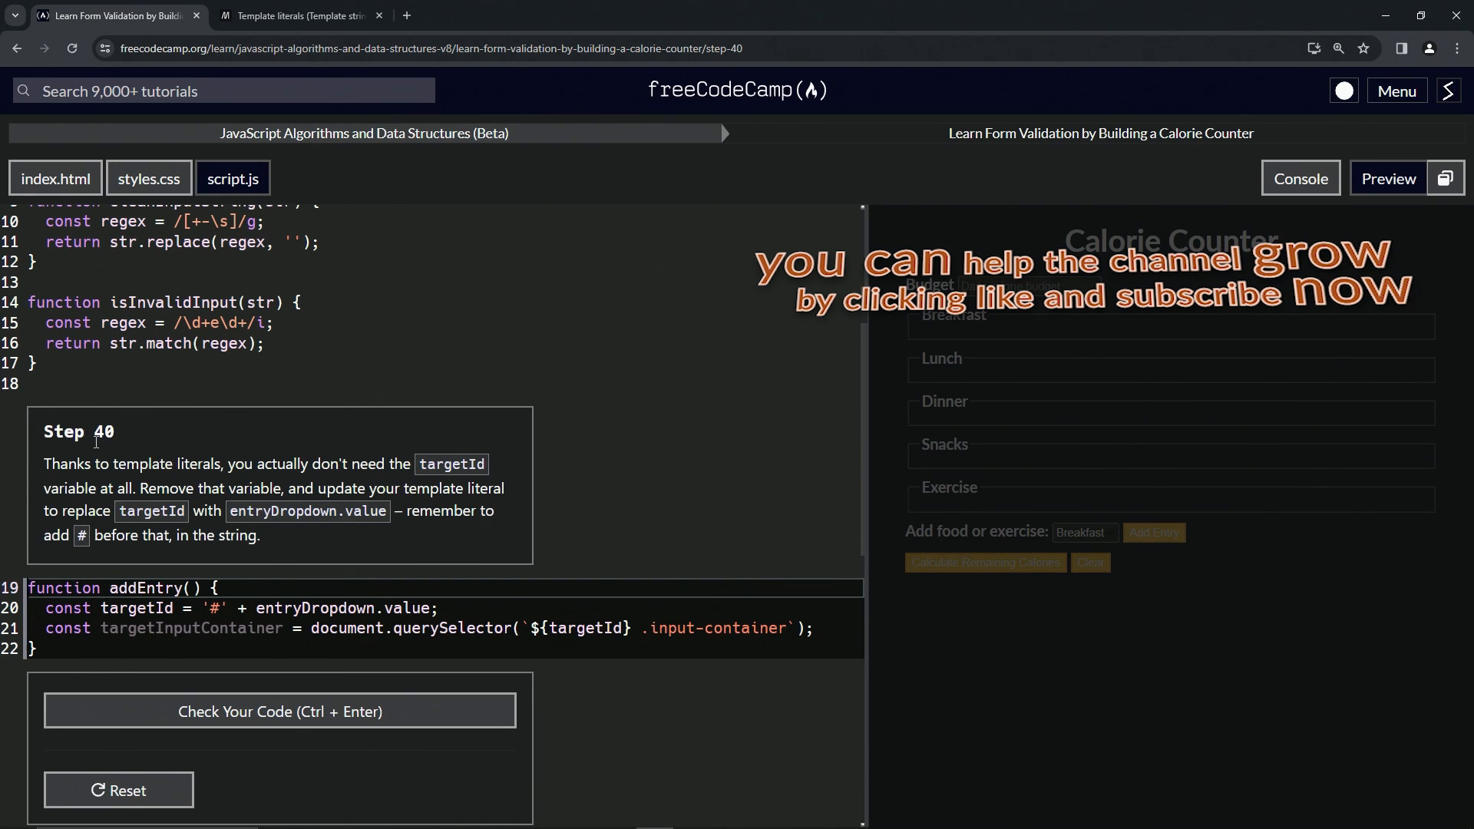